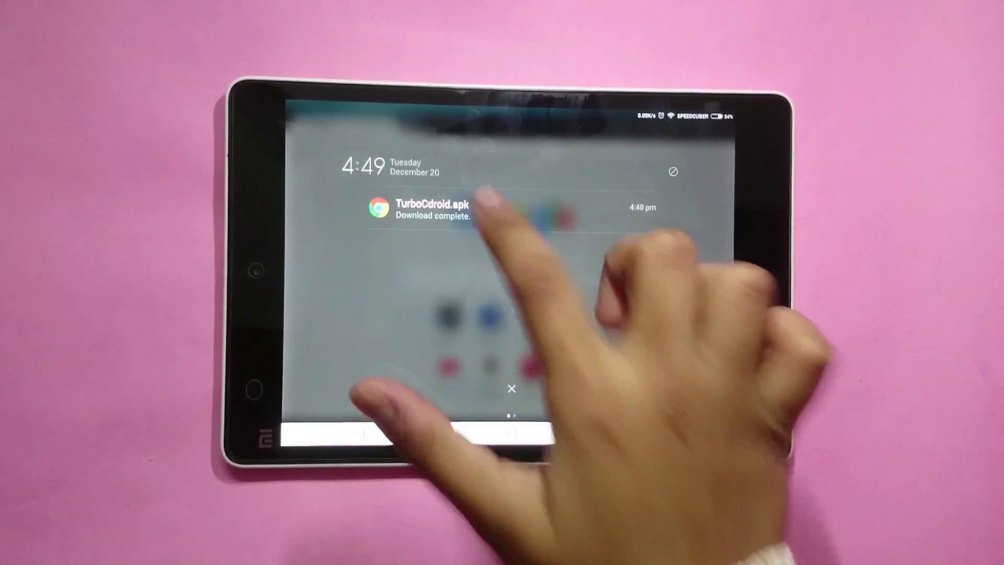
# Open TurboCdroid.apk from its 'Download complete' notification.
pyautogui.click(431, 209)
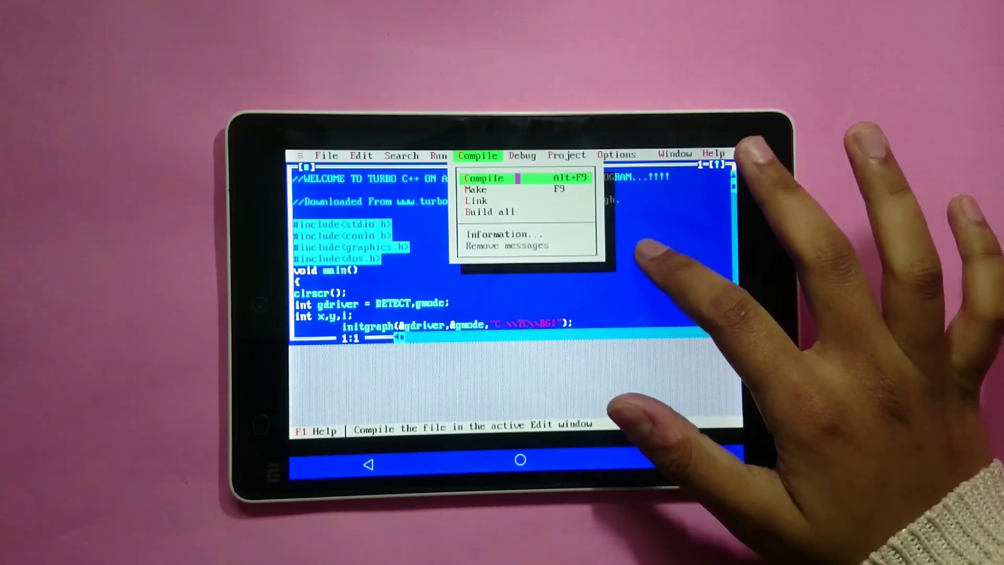
# Compile the sample graphics program with Compile > Compile, then choose Run > Run.
pyautogui.click(483, 178)
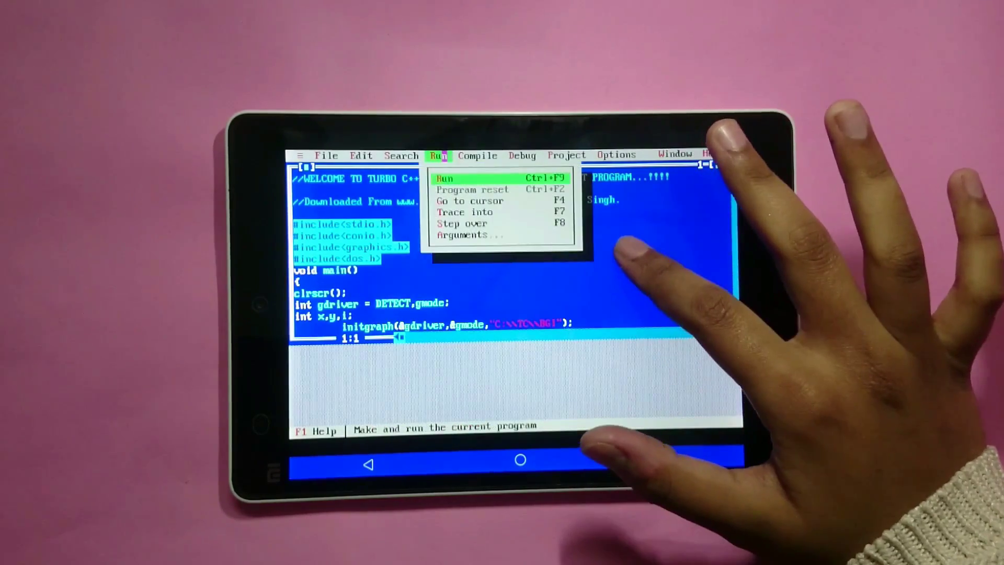
pyautogui.click(444, 178)
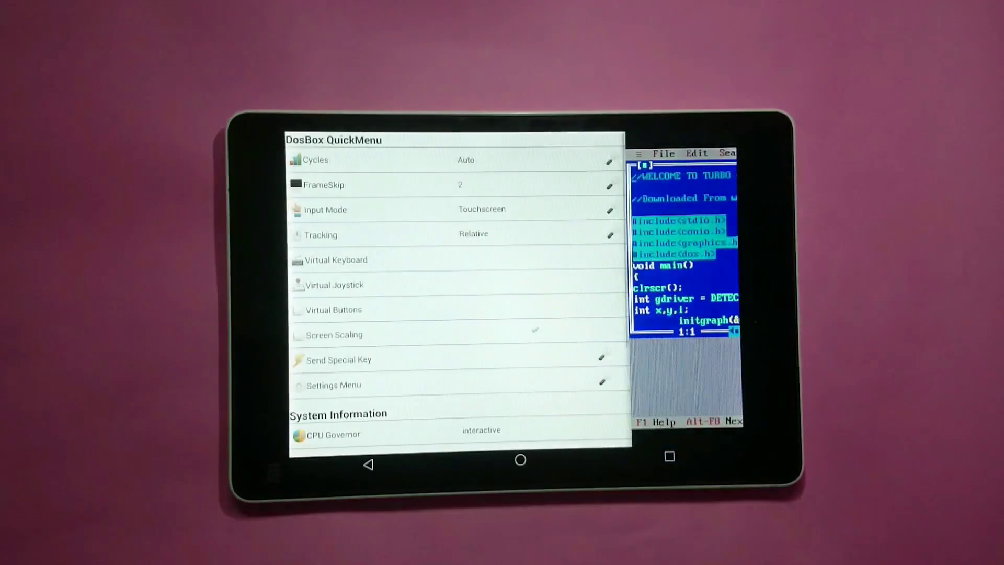
# Enable Virtual Keyboard from the DosBox QuickMenu.
pyautogui.click(336, 259)
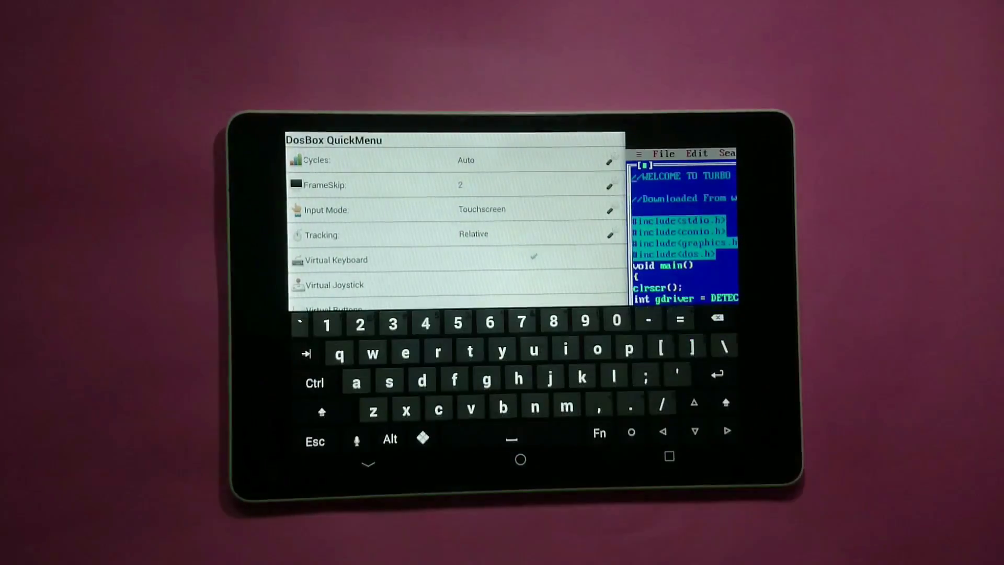